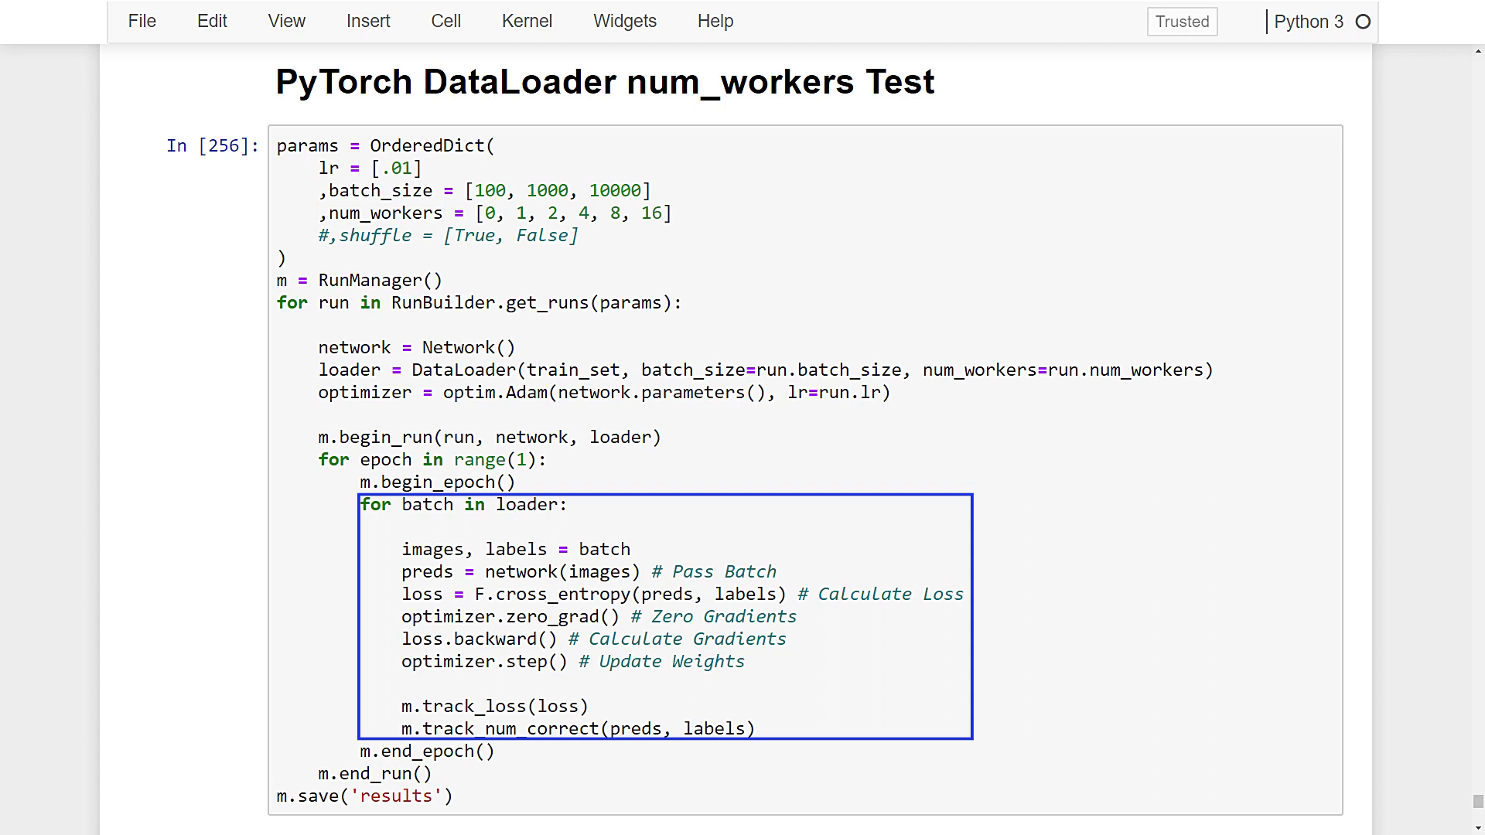
- Bring the 18-run results table comparing loss, accuracy and duration across batch sizes and worker counts into view
double_click(1122, 370)
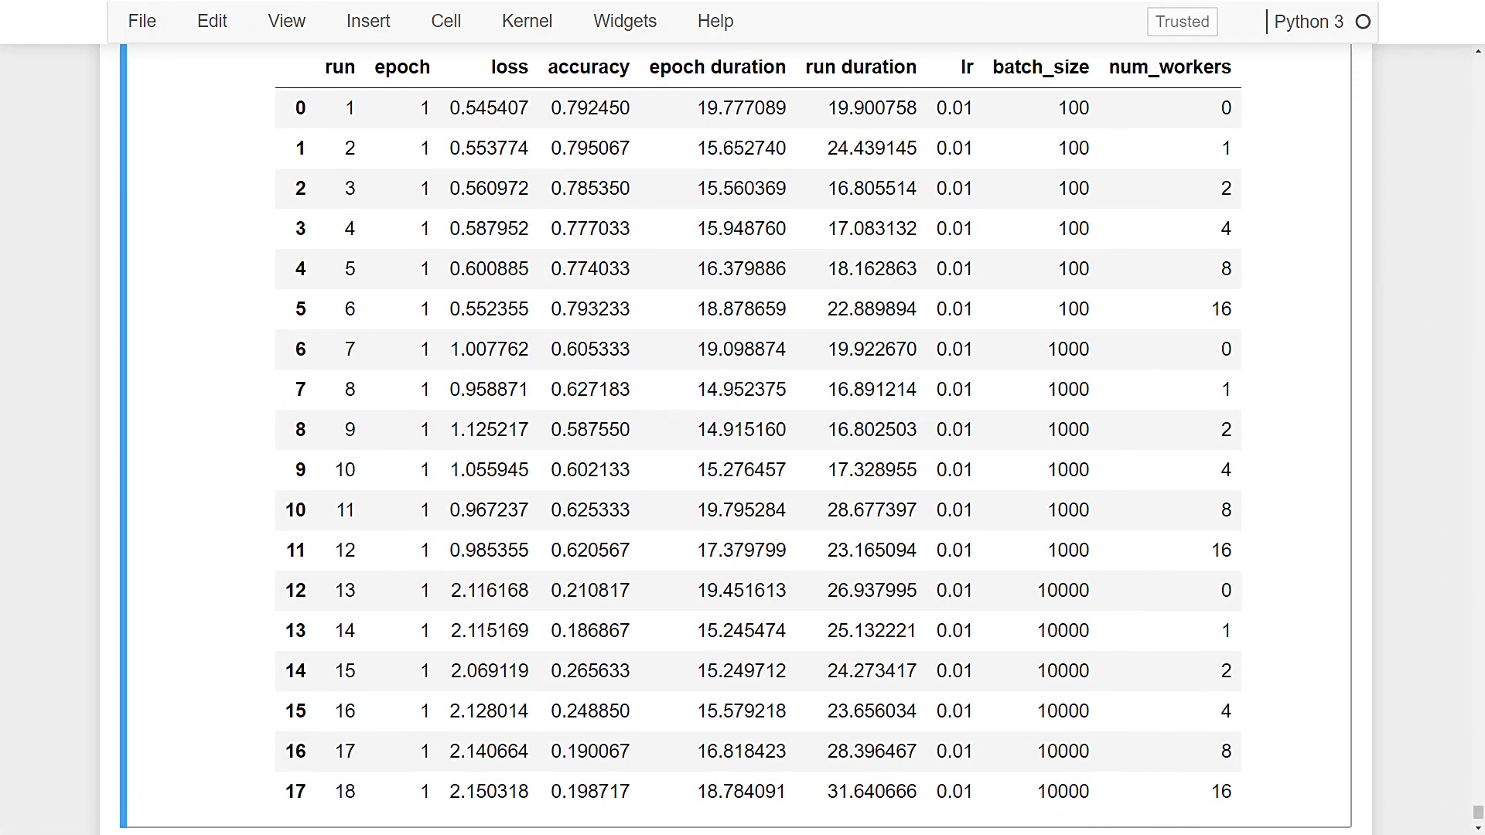
click(338, 67)
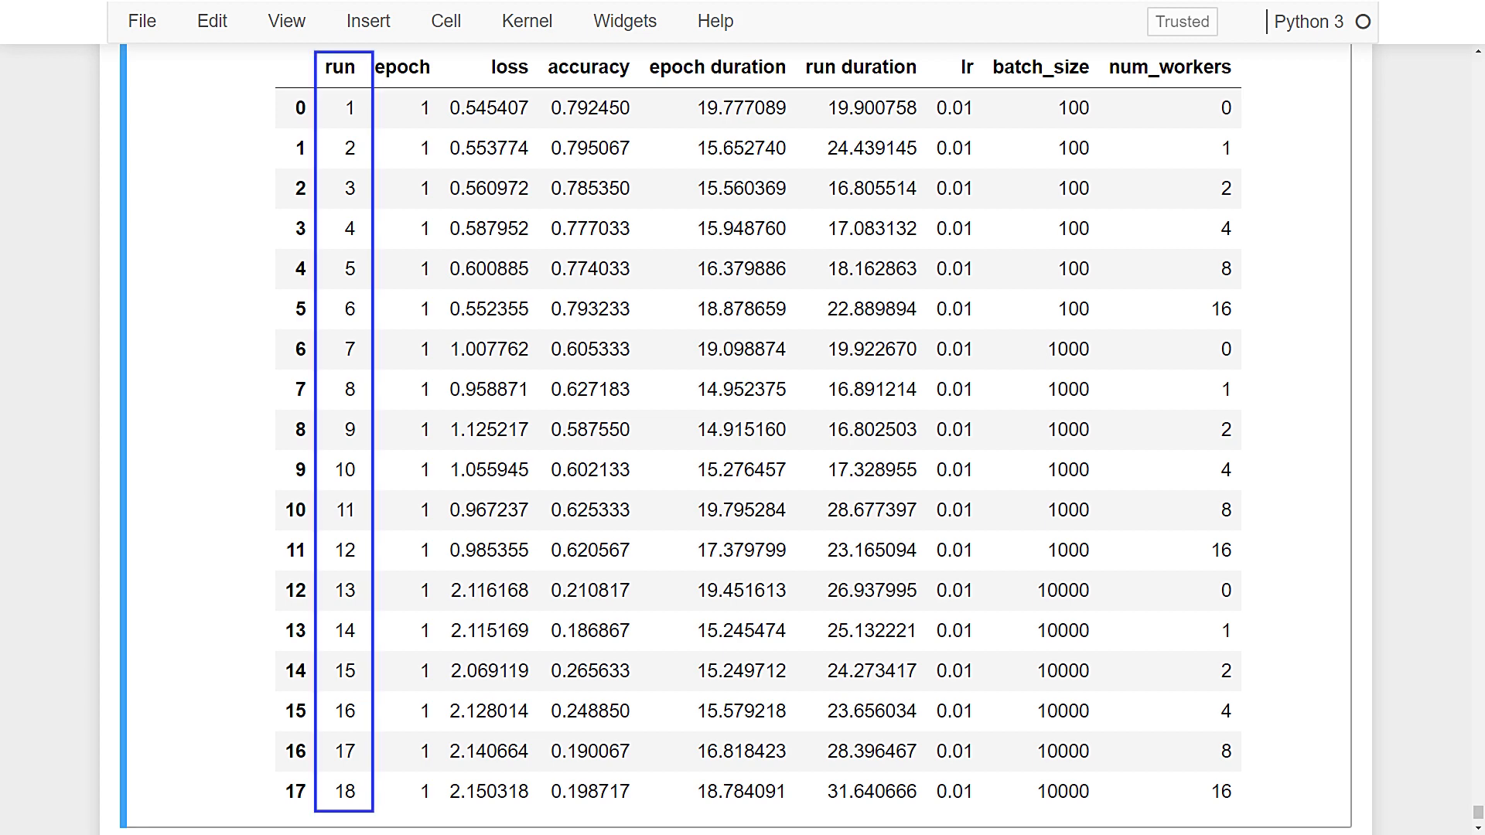
click(1040, 67)
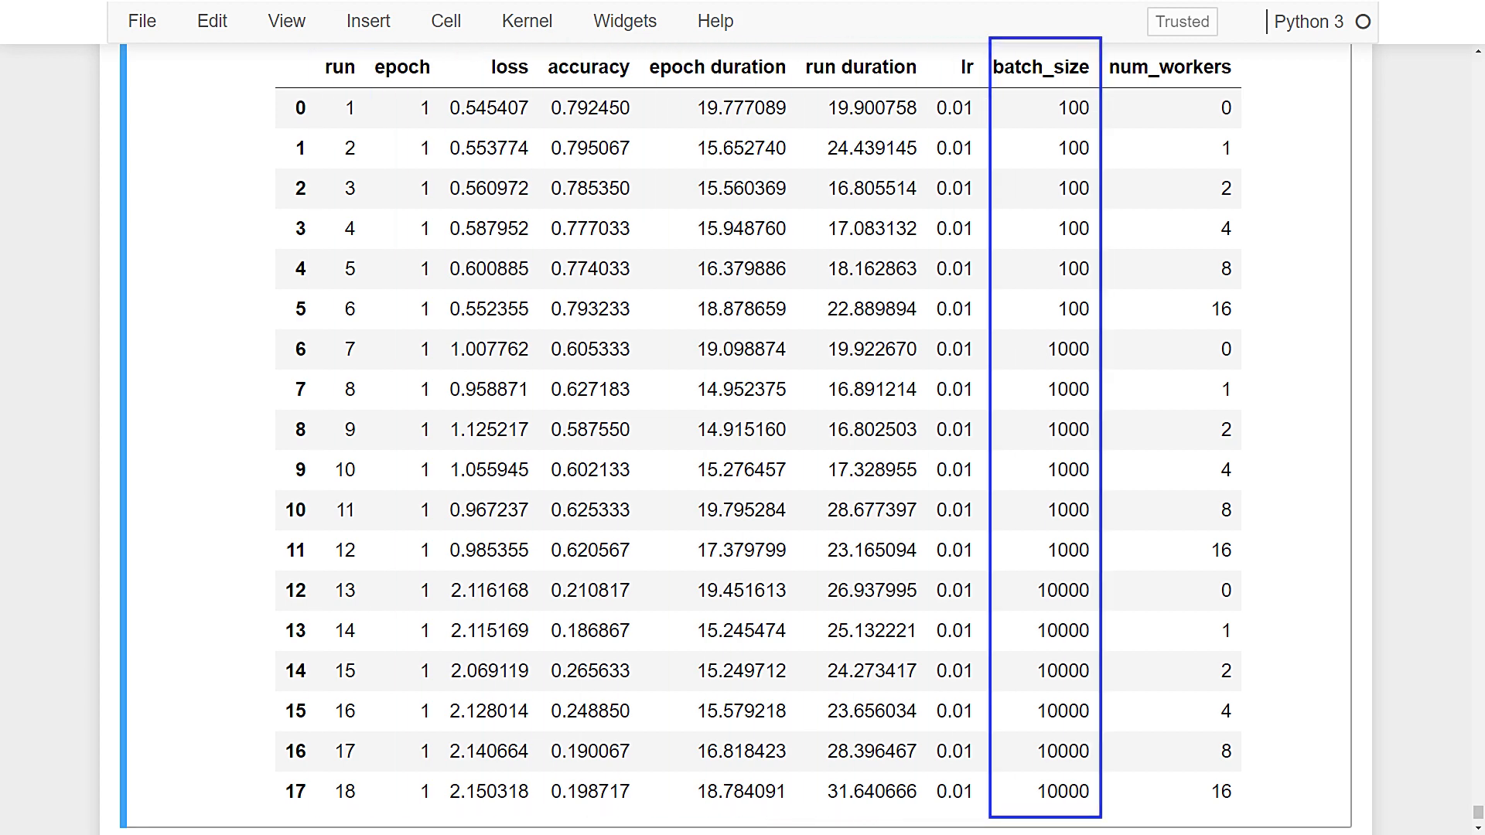